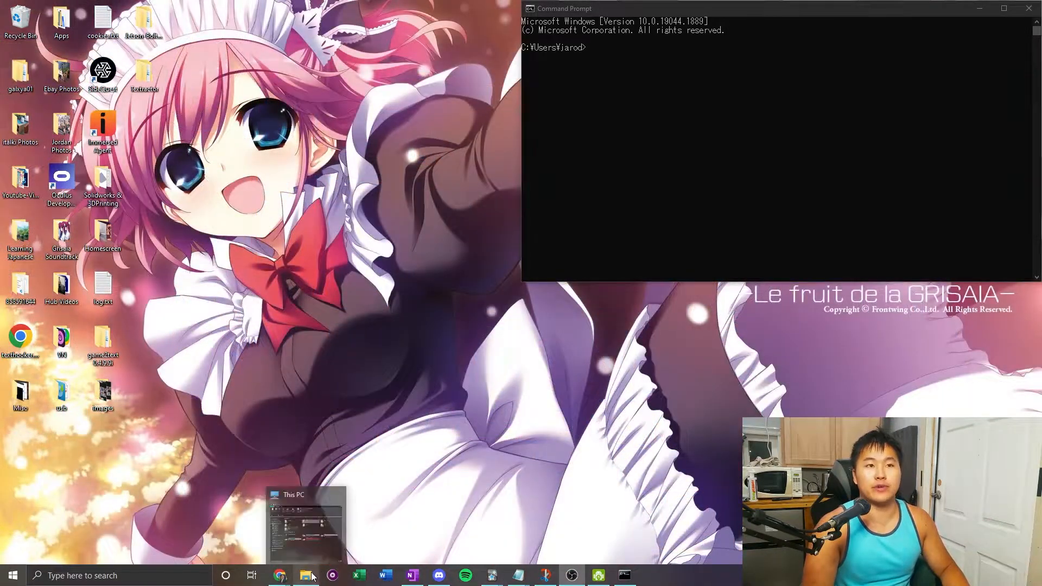
# Step: Go to %appdata% in File Explorer, enter the mpv folder, and open mpv.conf
pyautogui.click(305, 575)
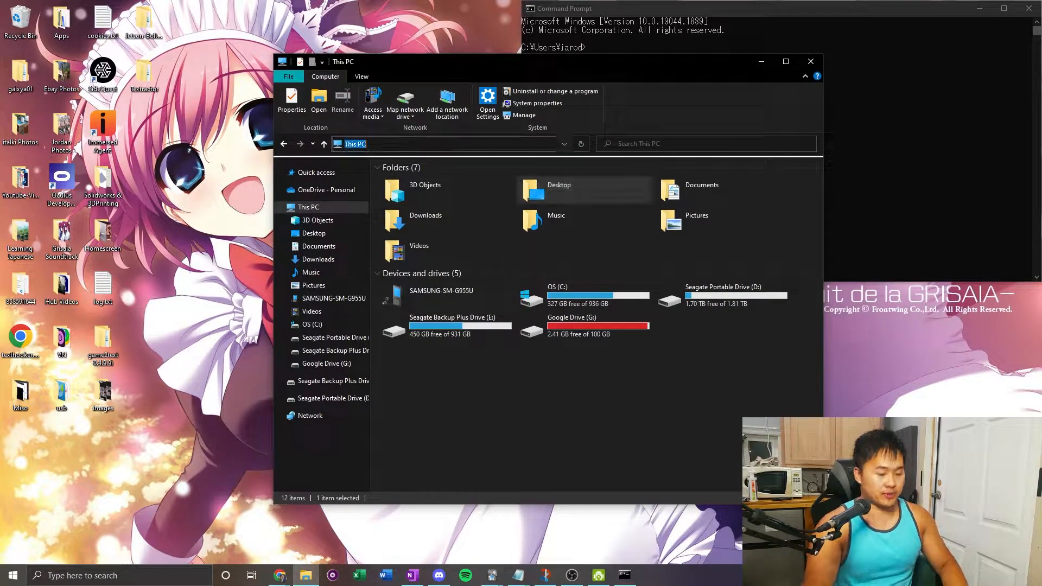
pyautogui.write('%appdata')
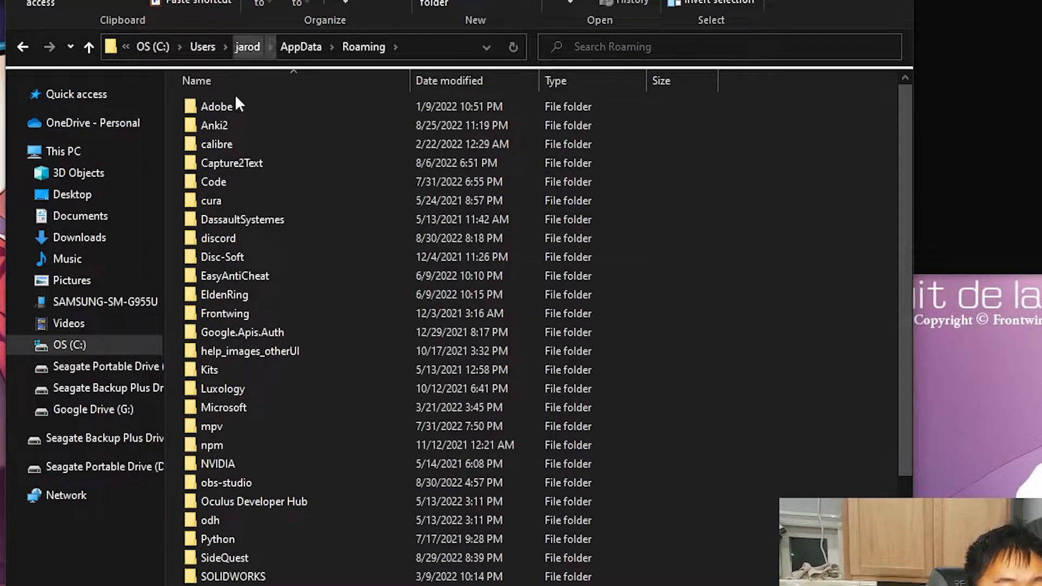
pyautogui.doubleClick(211, 426)
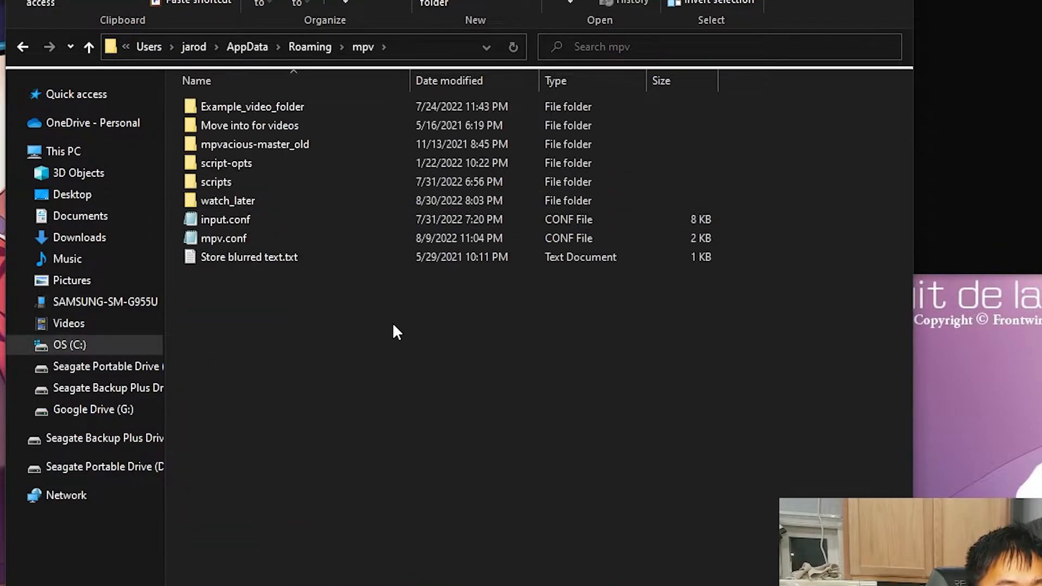
pyautogui.doubleClick(223, 238)
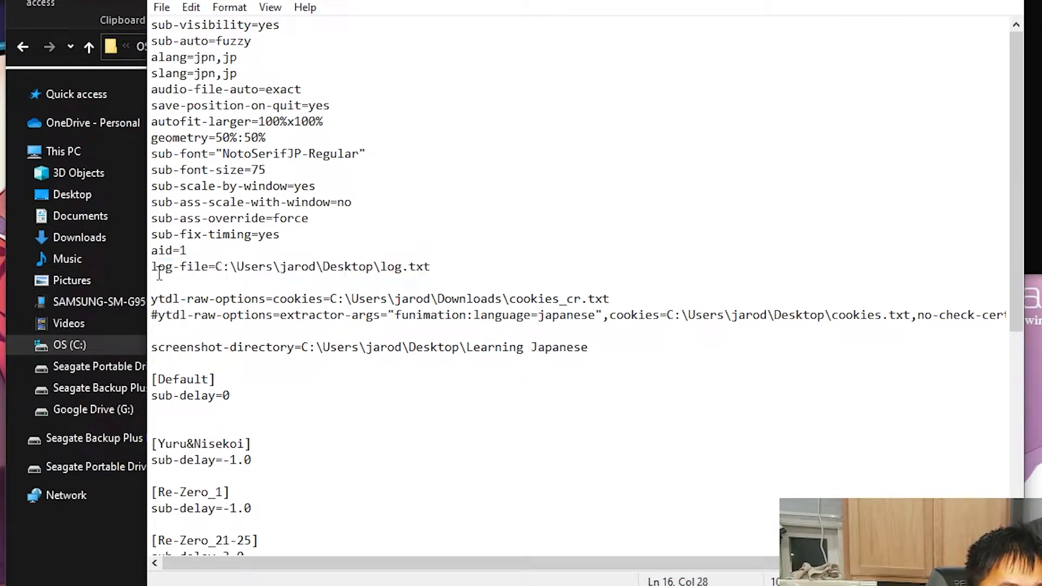
pyautogui.doubleClick(181, 266)
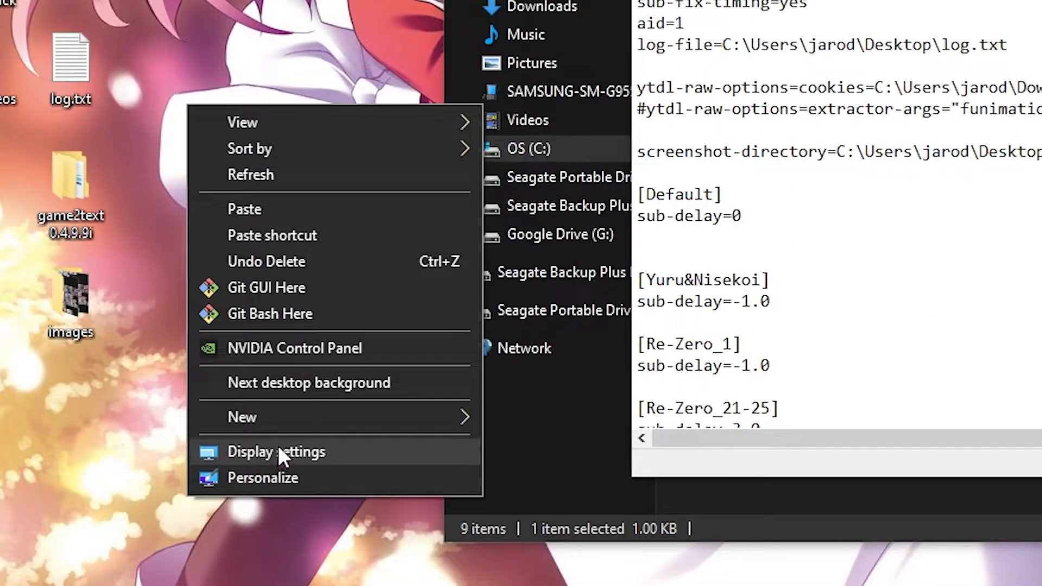
pyautogui.click(242, 417)
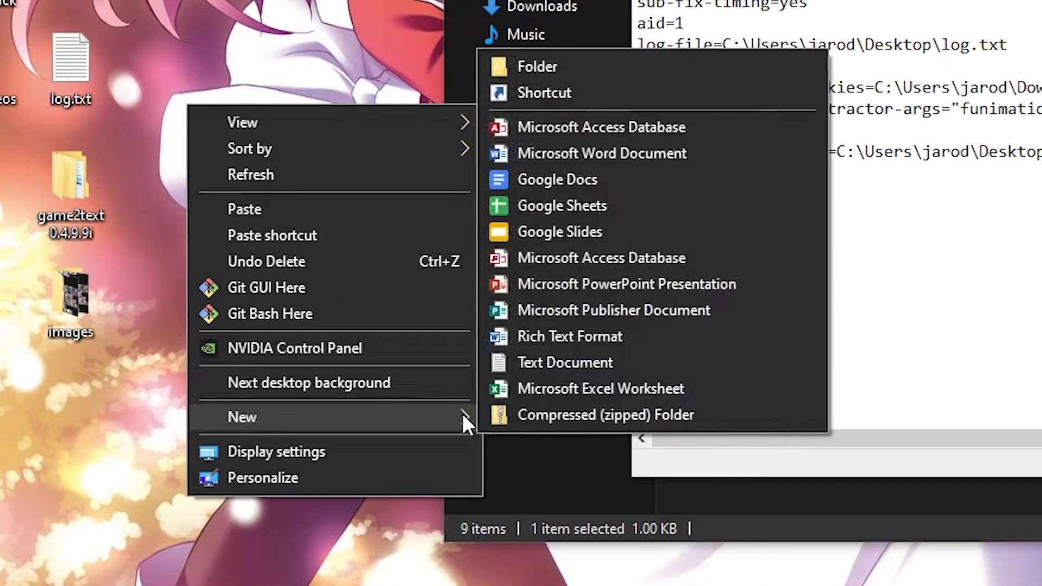
pyautogui.click(565, 362)
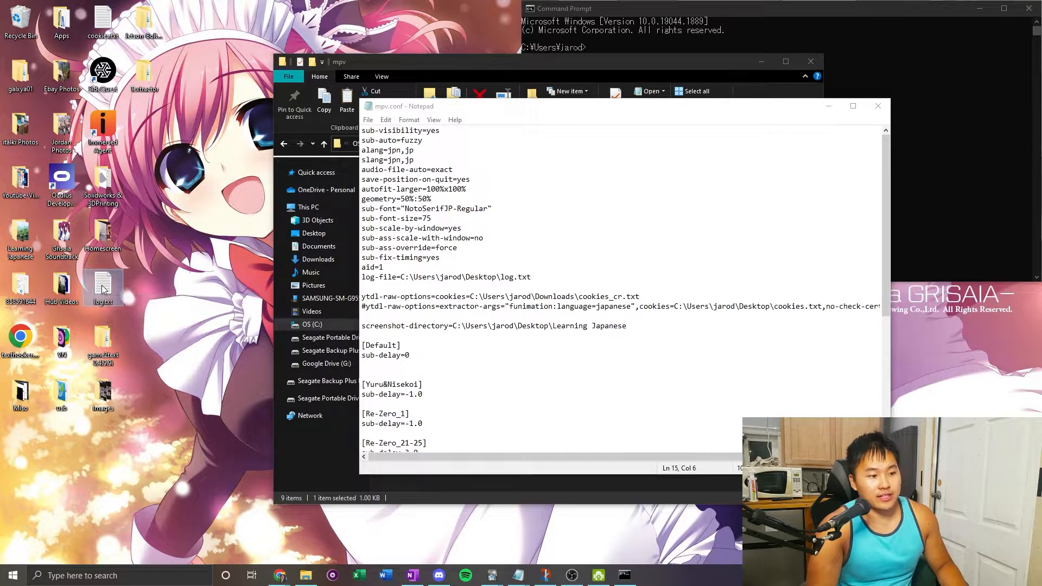
# Step: Find log.txt's location via Properties and add log-file=C:\Users\jarod\Desktop\log.txt to mpv.conf
pyautogui.rightClick(103, 286)
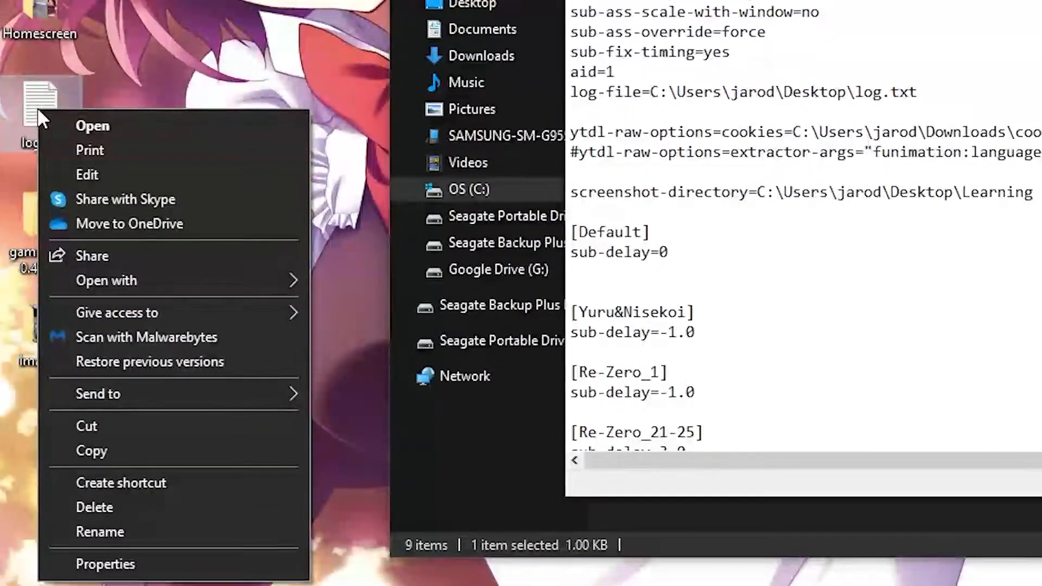
pyautogui.click(104, 563)
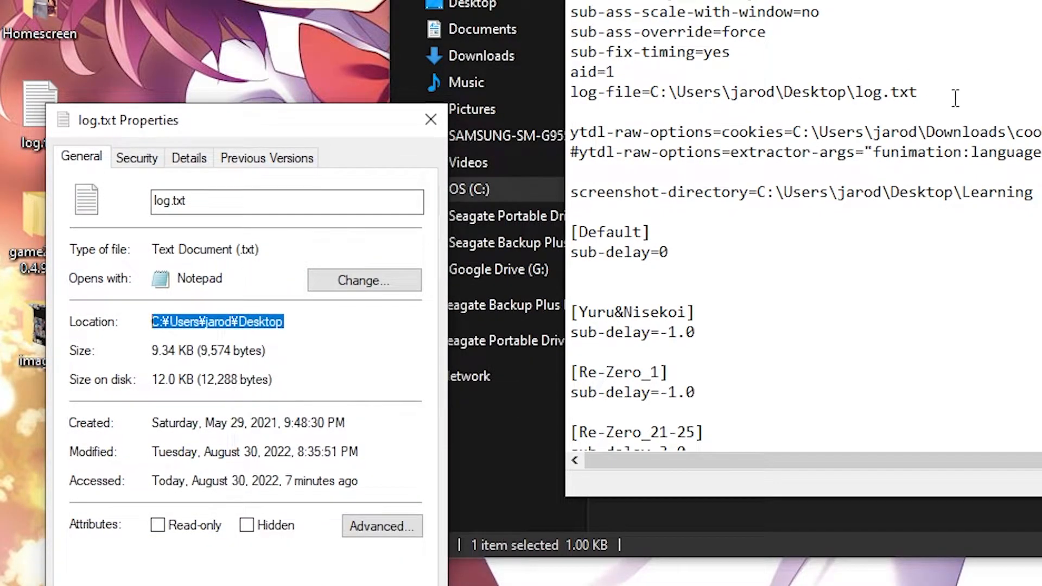
pyautogui.write('log')
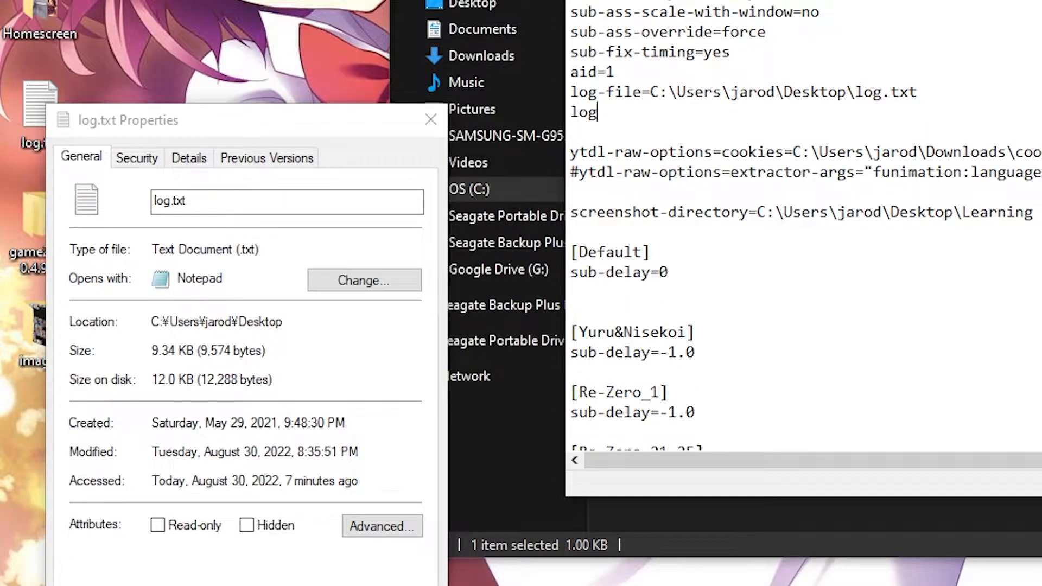
pyautogui.write('-file=')
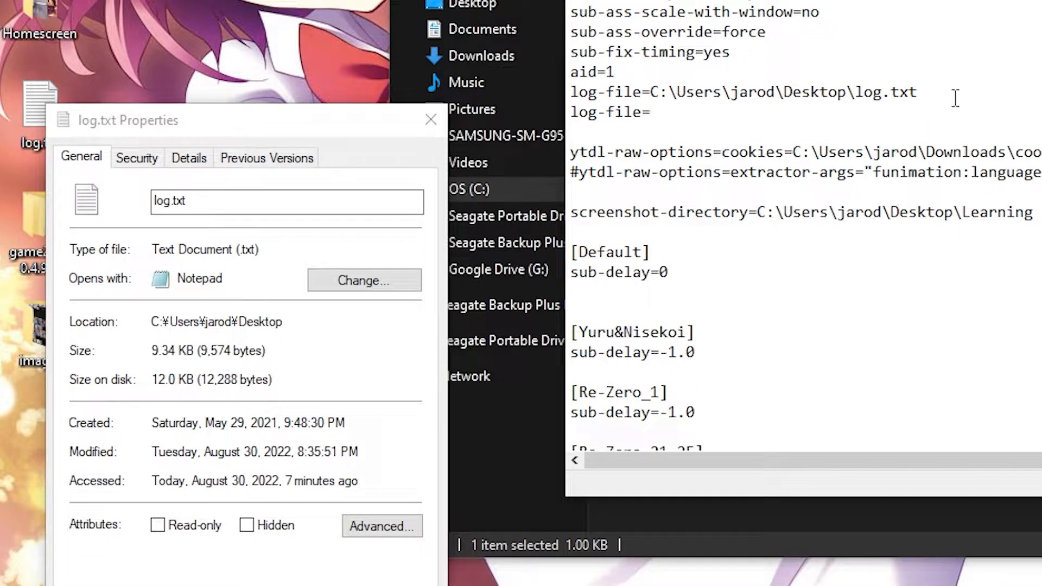
pyautogui.write('C:\\Users\\jarod\\Desktop')
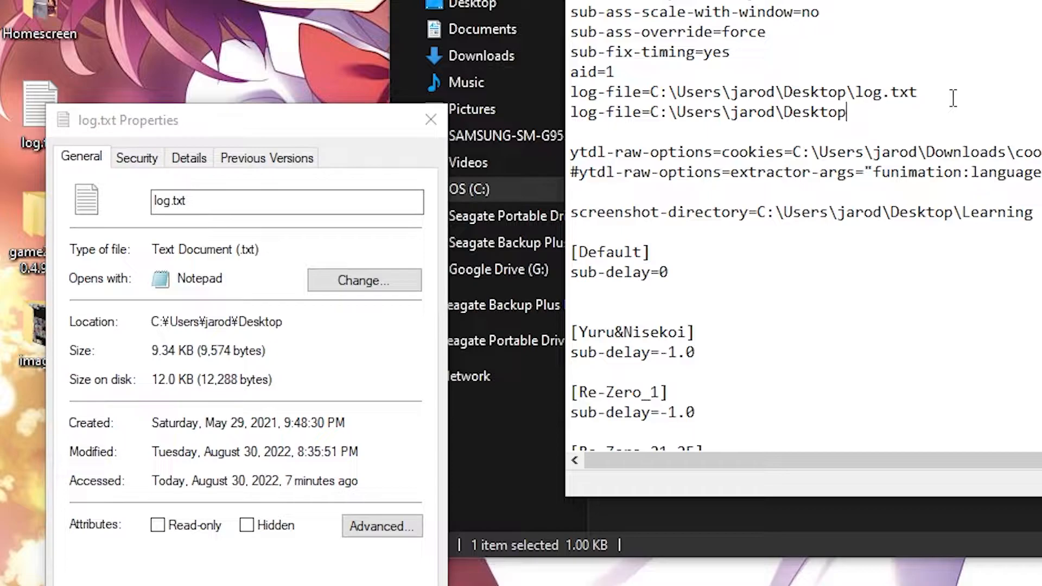
pyautogui.write('\\log.txt')
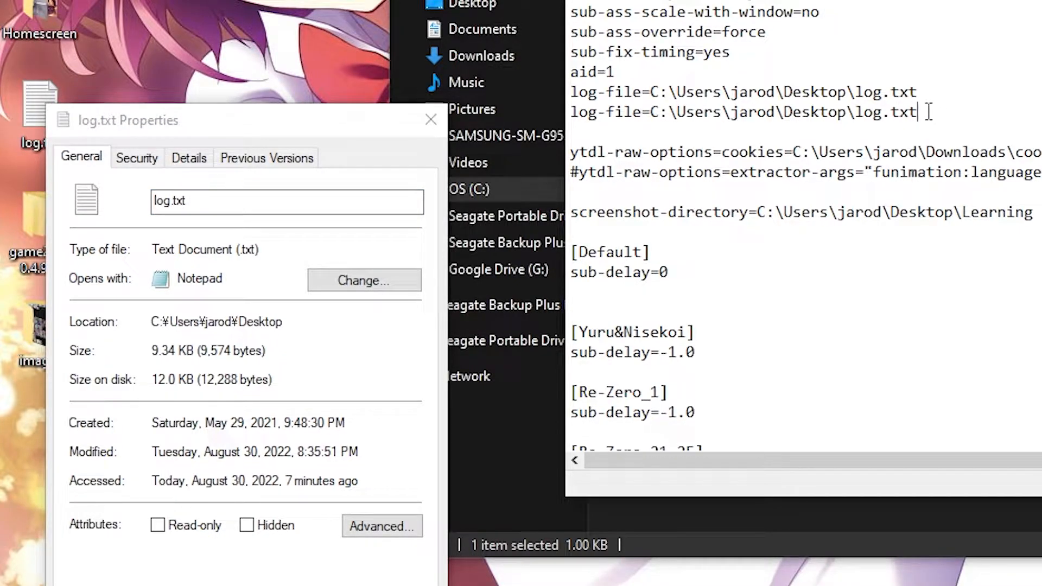
pyautogui.tripleClick(740, 111)
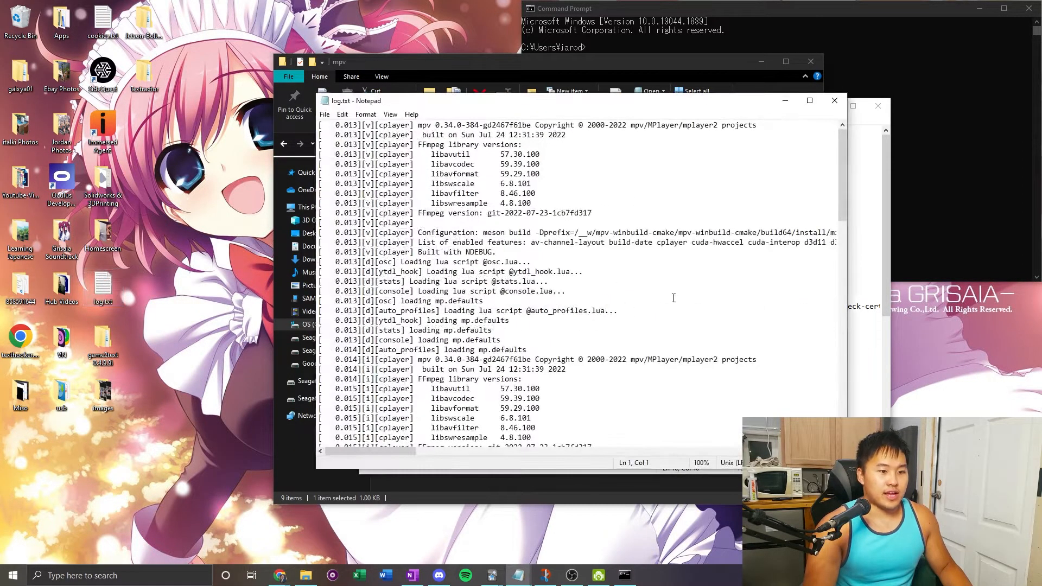
# Step: Scroll through the mpv log entries in the desktop log.txt
pyautogui.scroll(-3)
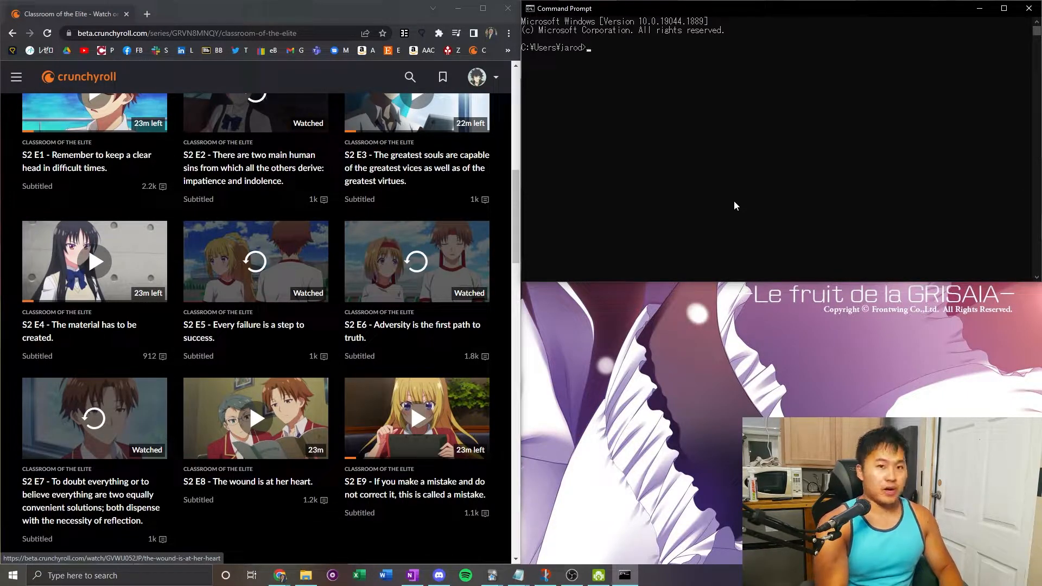
# Step: Run mpv on the Crunchyroll 'the-wound-is-at-her-heart' episode link copied from Chrome
pyautogui.write('m')
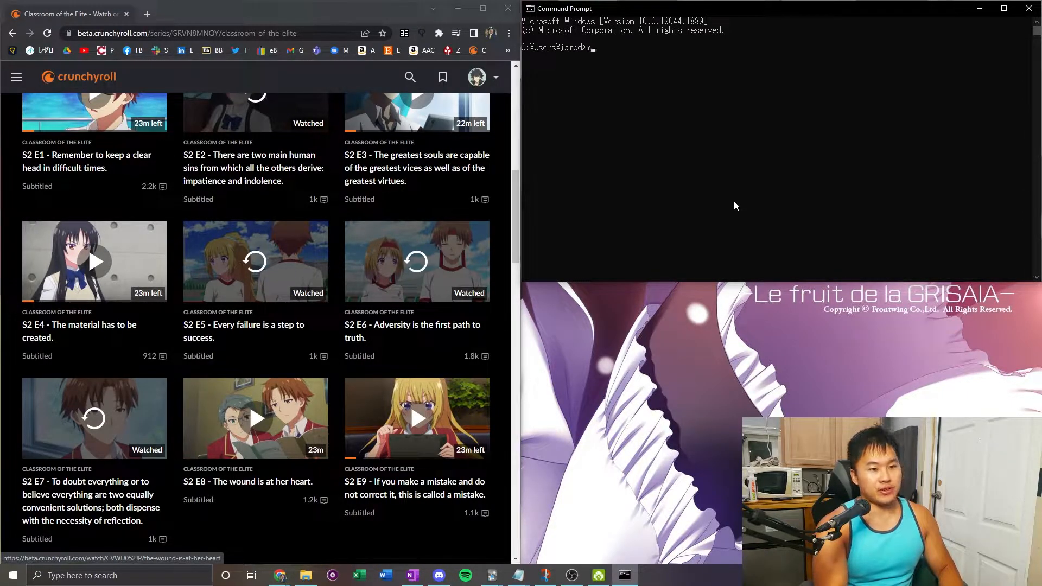
pyautogui.write('pv')
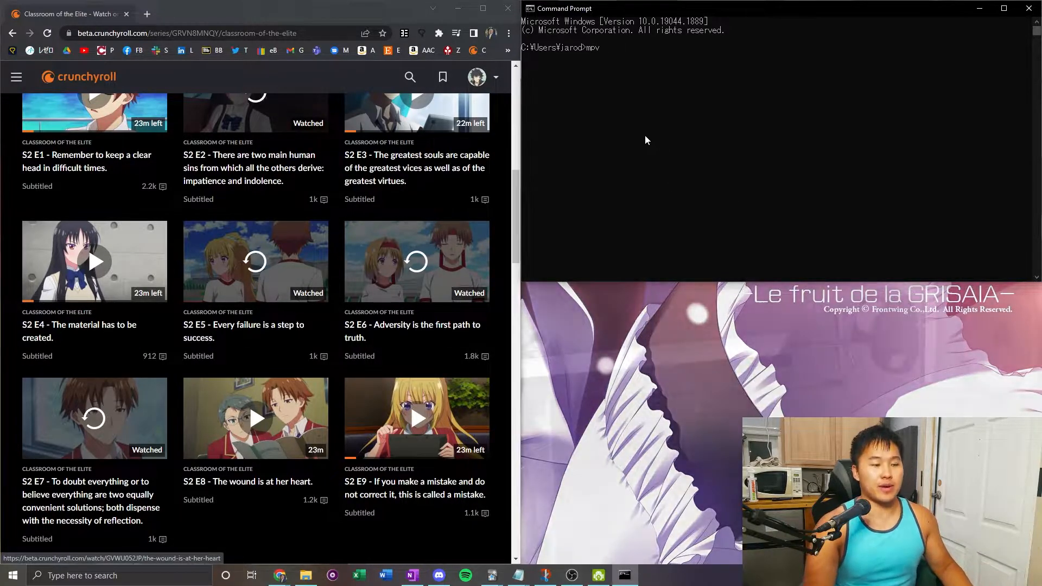
pyautogui.rightClick(156, 33)
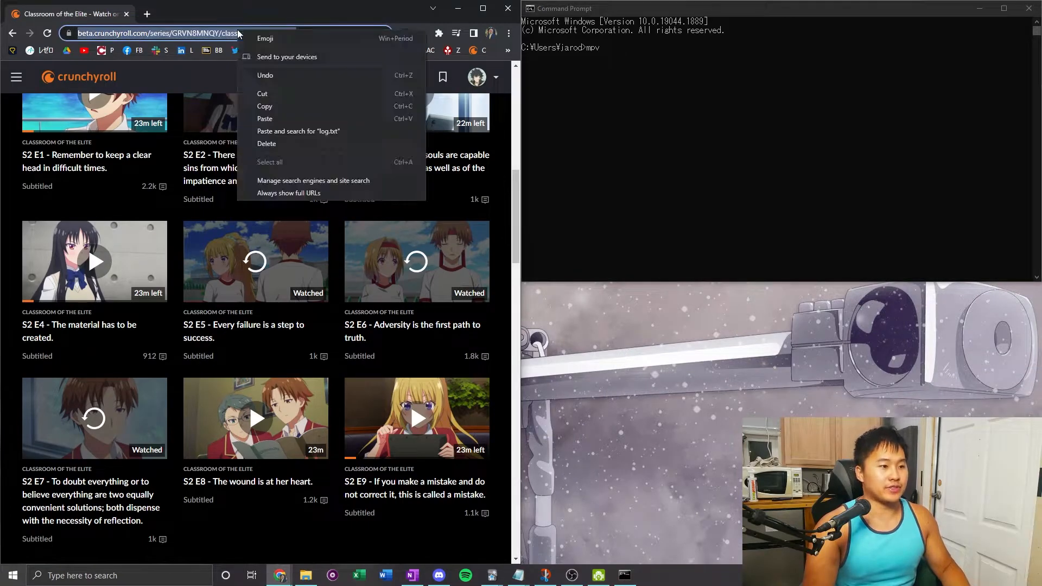
pyautogui.rightClick(255, 417)
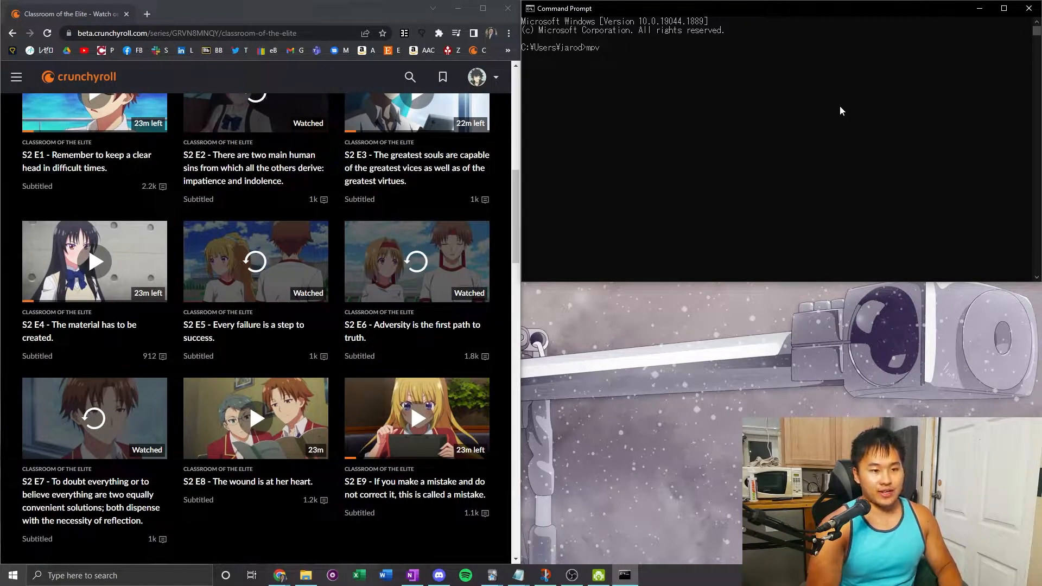
pyautogui.write('https://beta.crunchyroll.com/watch/GVWU052JP/the-wound-is-at-her-heart')
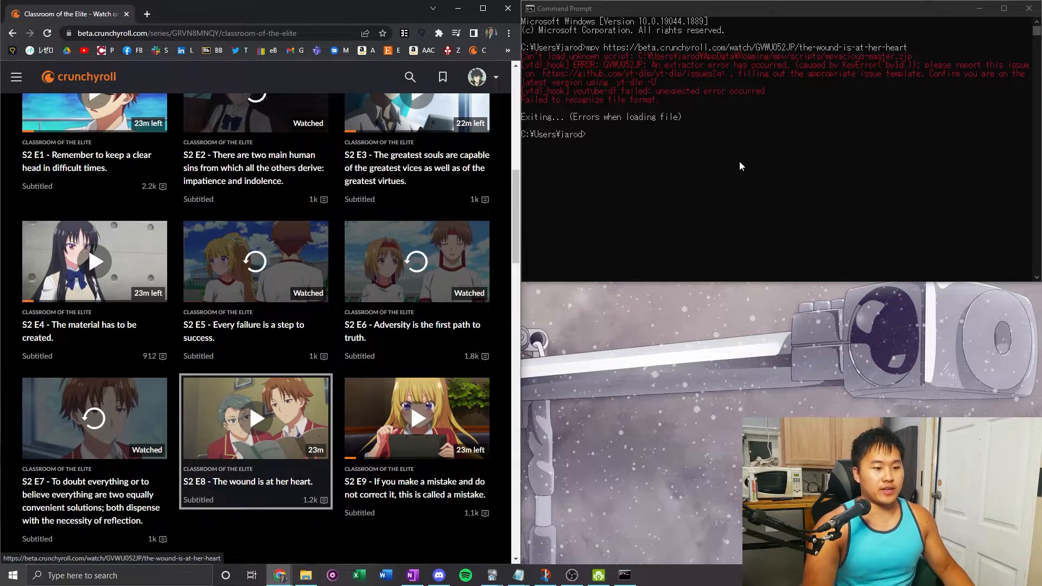
pyautogui.write('mpv https://beta.crunchyroll.com/watch/GVWU052JP/the-wound-is-at-her-heart')
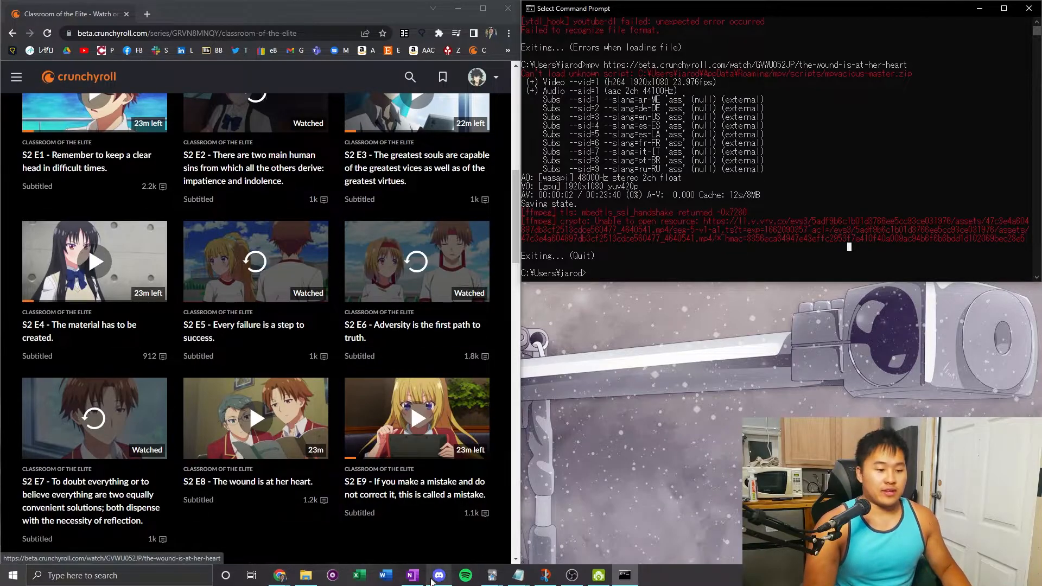
# Step: Launch mpv from its taskbar icon with no file loaded
pyautogui.click(332, 575)
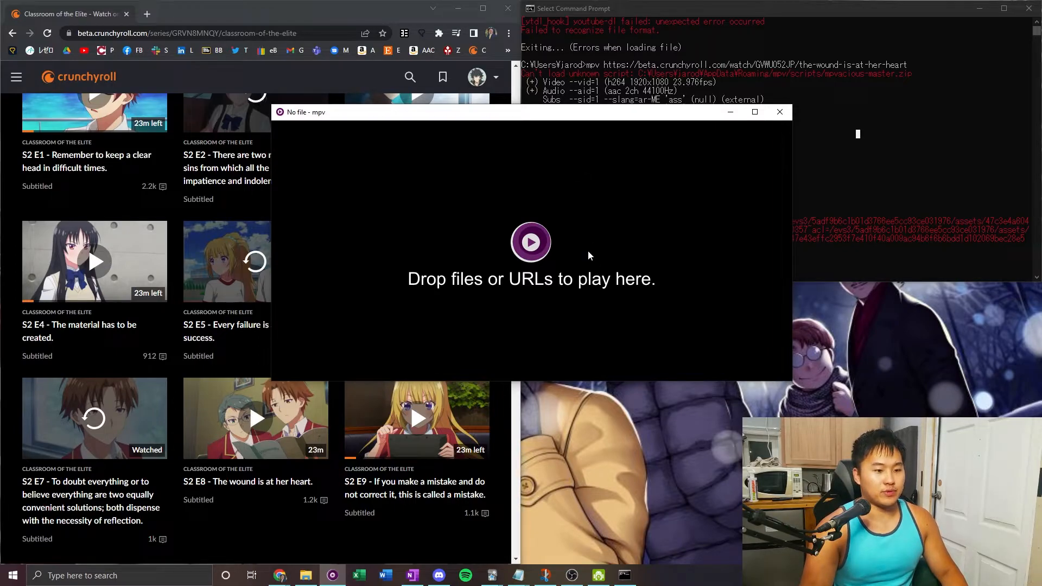
pyautogui.moveTo(580, 231)
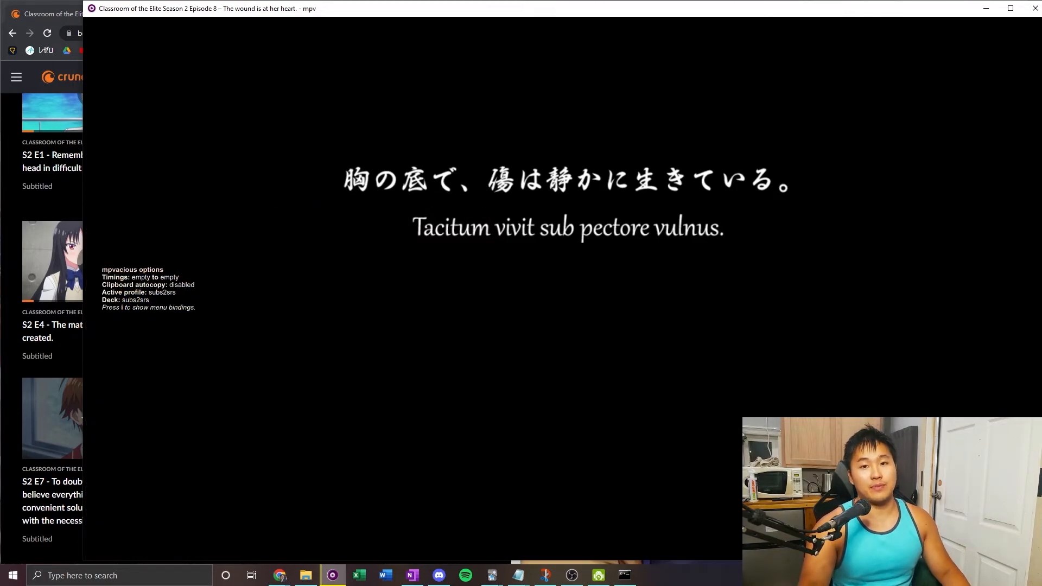
pyautogui.moveTo(536, 409)
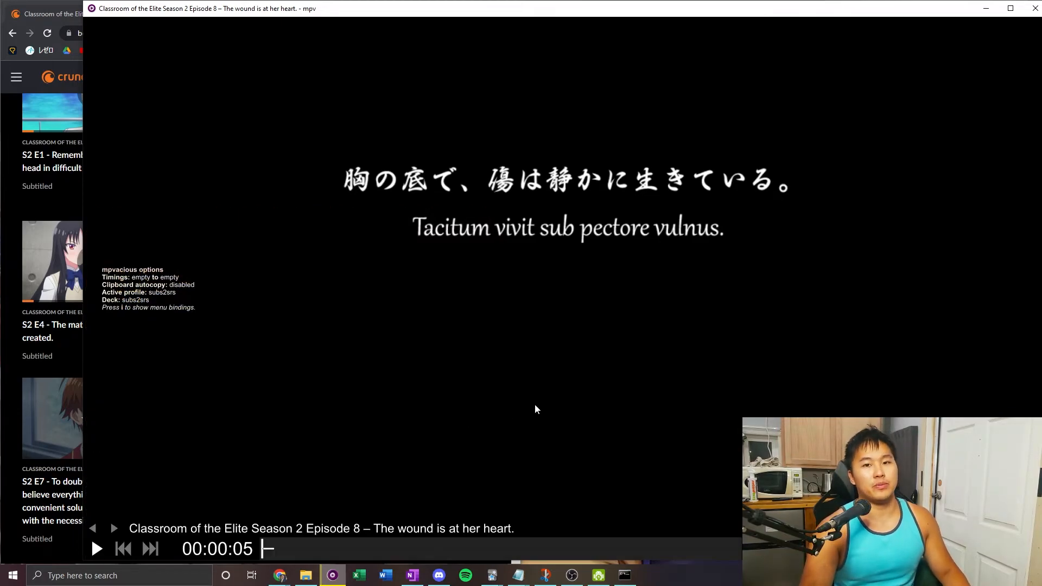